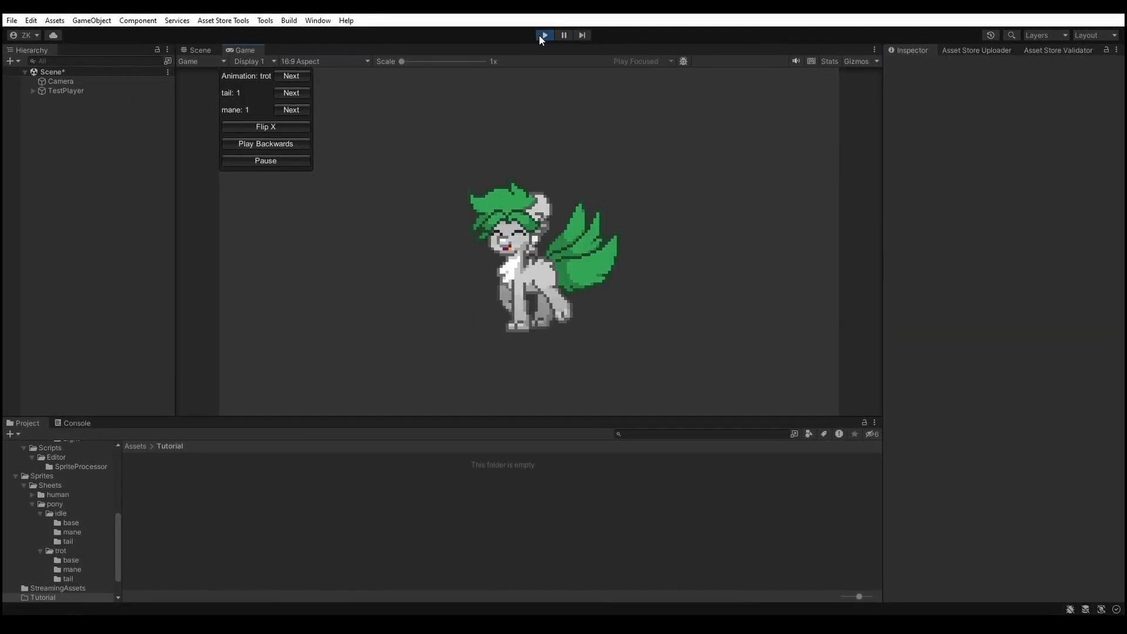
Stop the running pony preview so the PlayerTest script can be edited
left_click(292, 78)
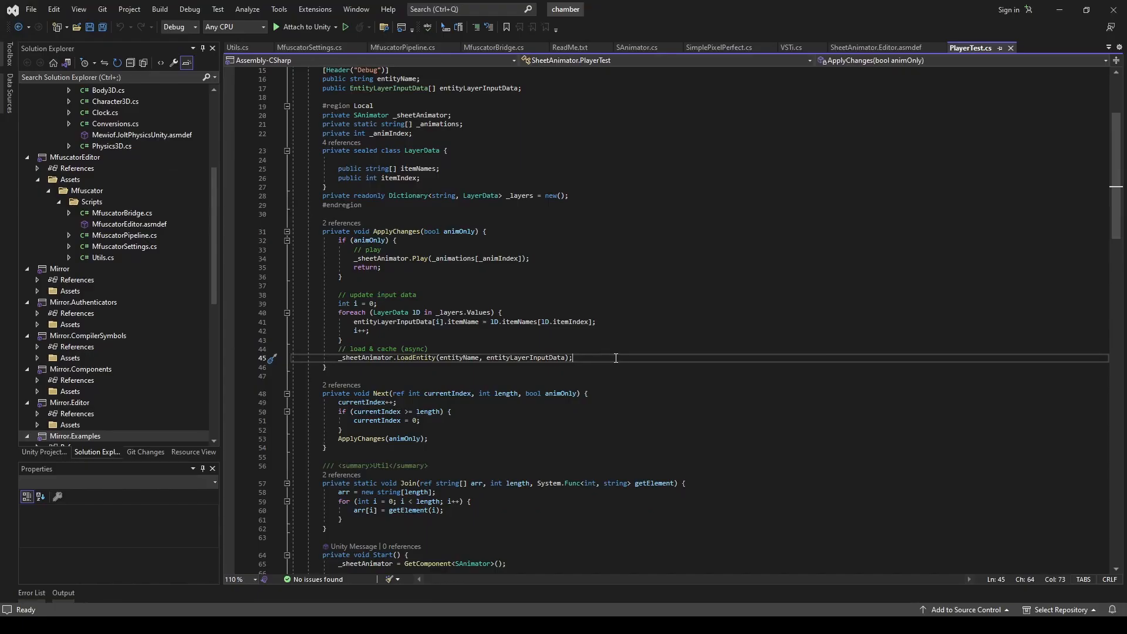
Check the LoadEntity call's code actions and bring up the new EntitySerialization script
right_click(427, 356)
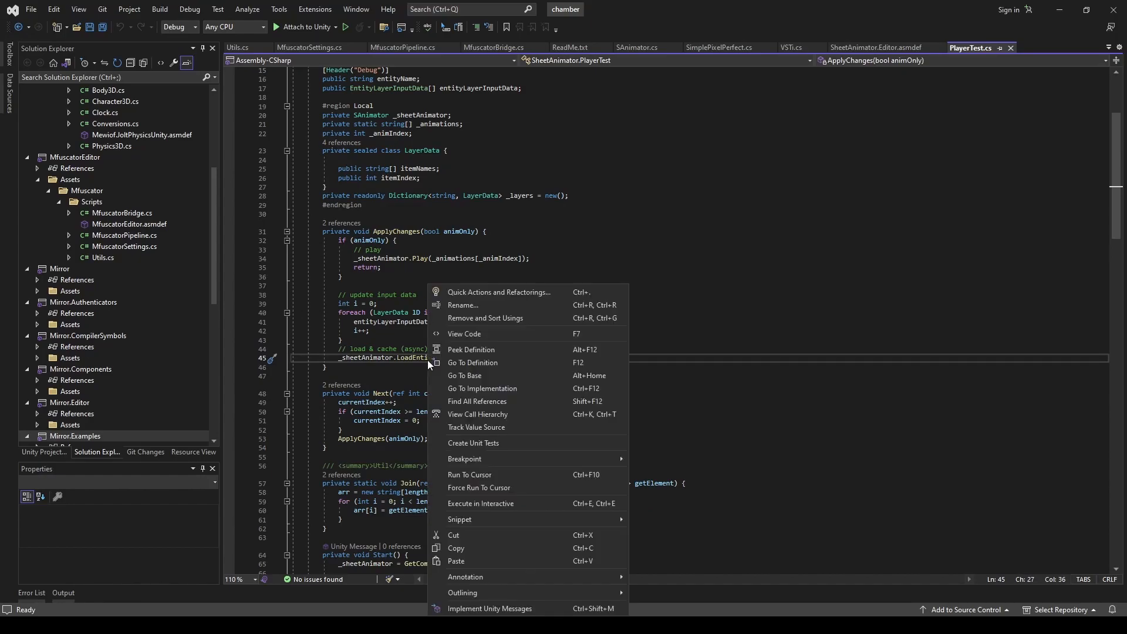
left_click(471, 350)
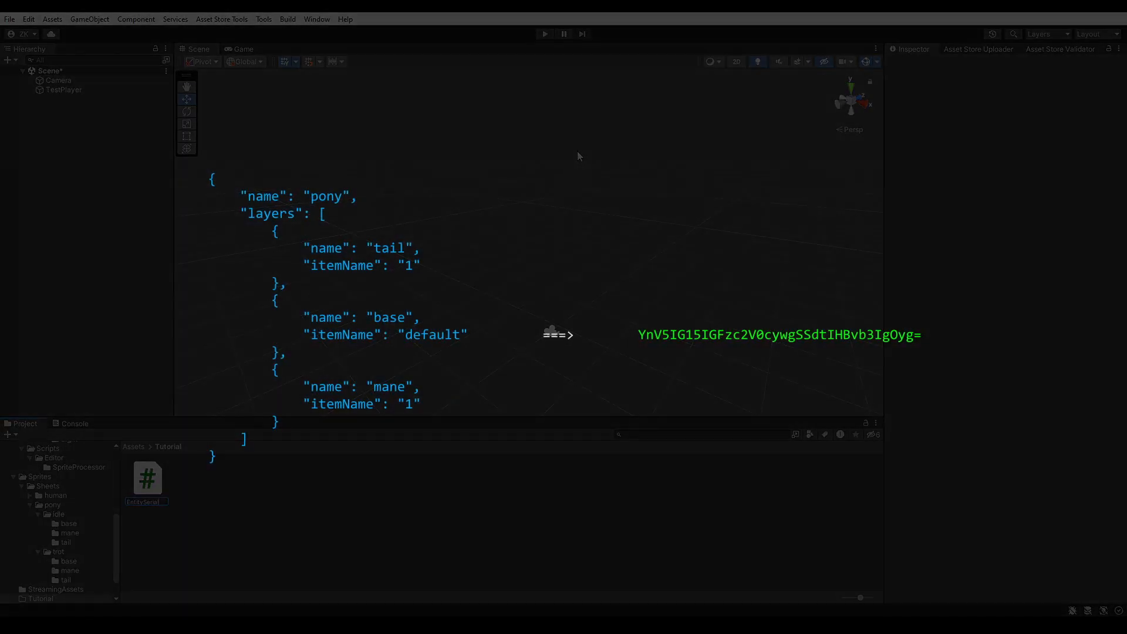
left_click(147, 477)
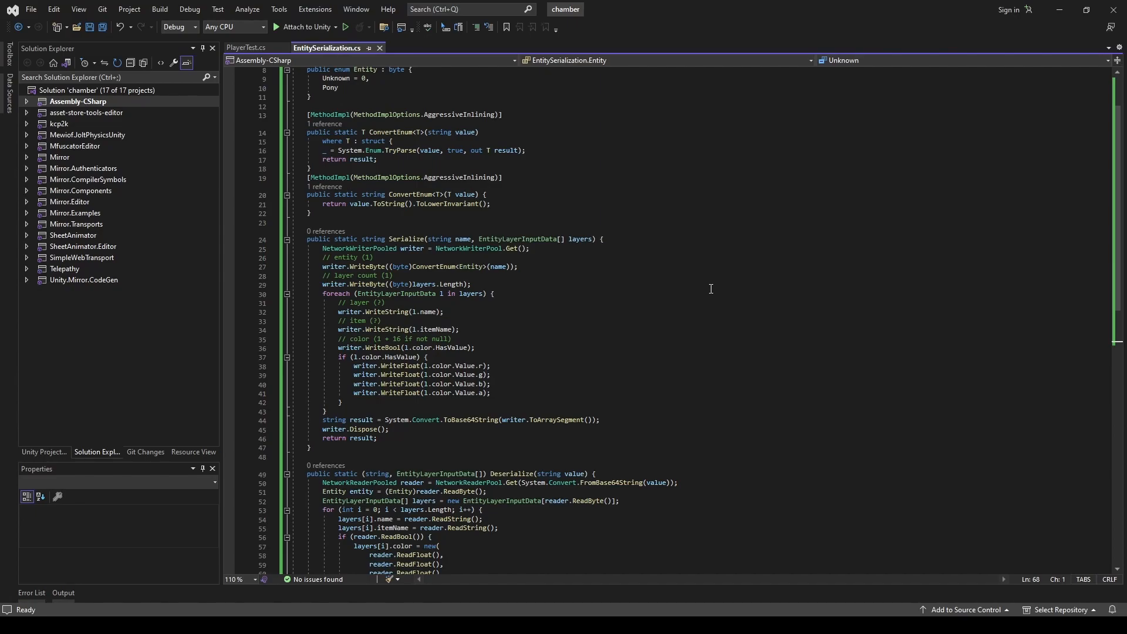
Review the finished Serialize/Deserialize Base64 methods and return to the game to test them
scroll("down", 3)
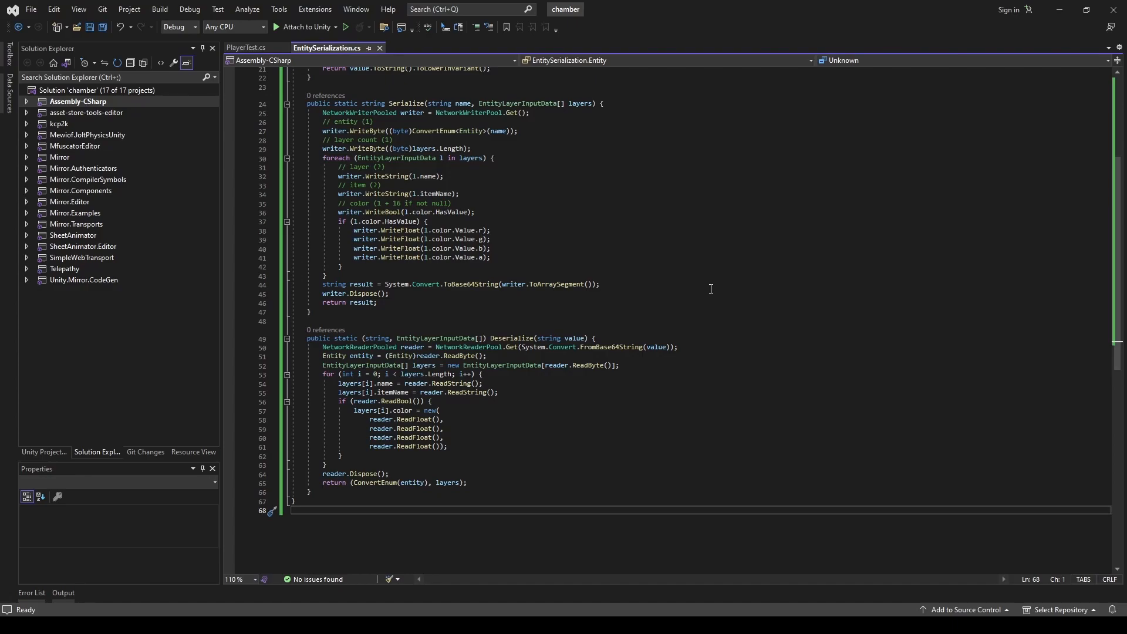
left_click(256, 47)
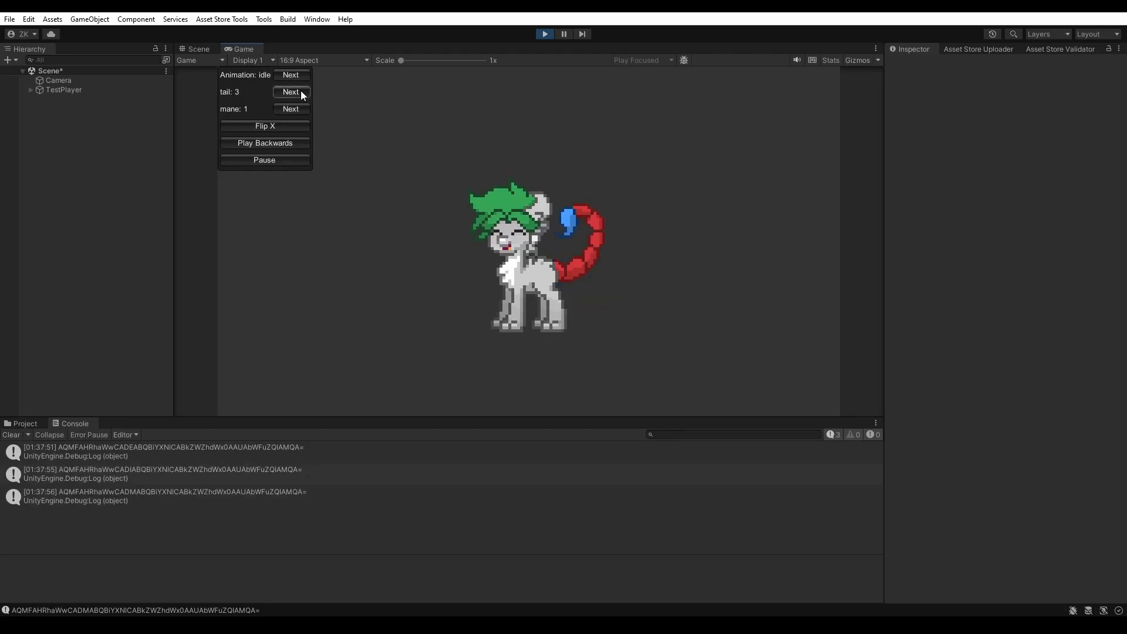
Cycle the pony's mane style to log a new encoded string, then move on to the NetPlayer script
left_click(291, 108)
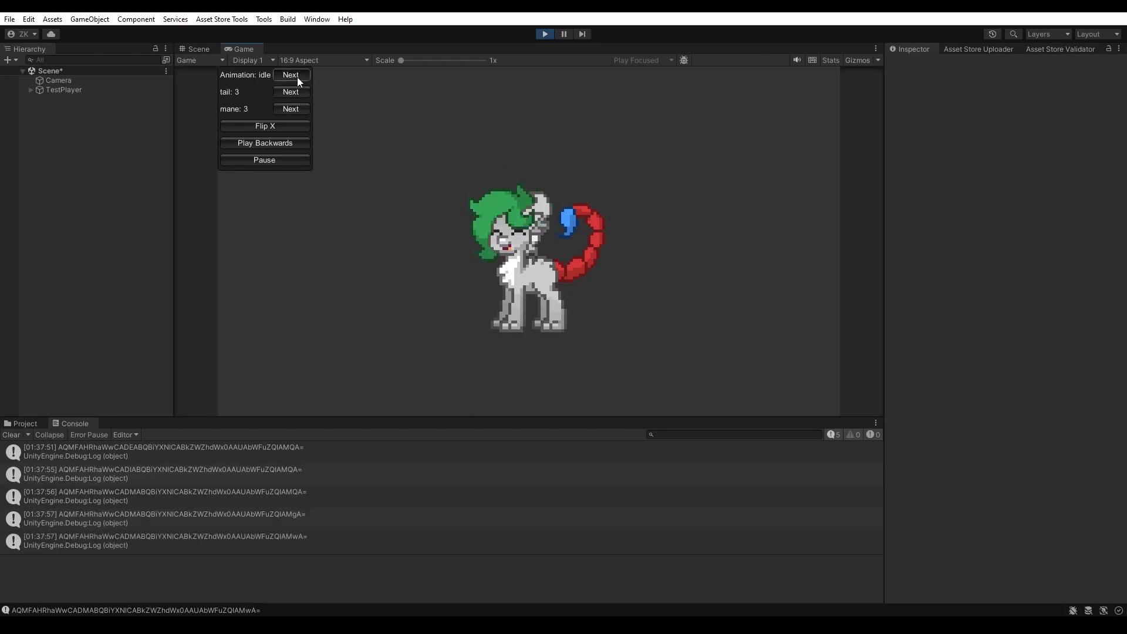
right_click(146, 479)
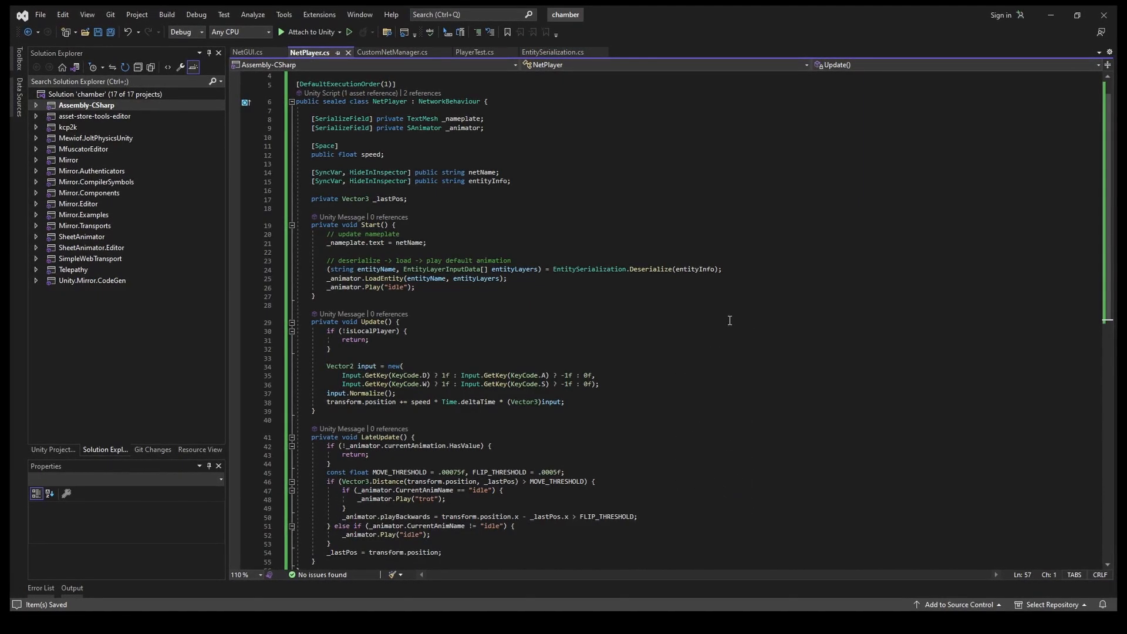
Show the CustomNetManager code with its SpawnMe message handler and client spawn request
left_click(392, 51)
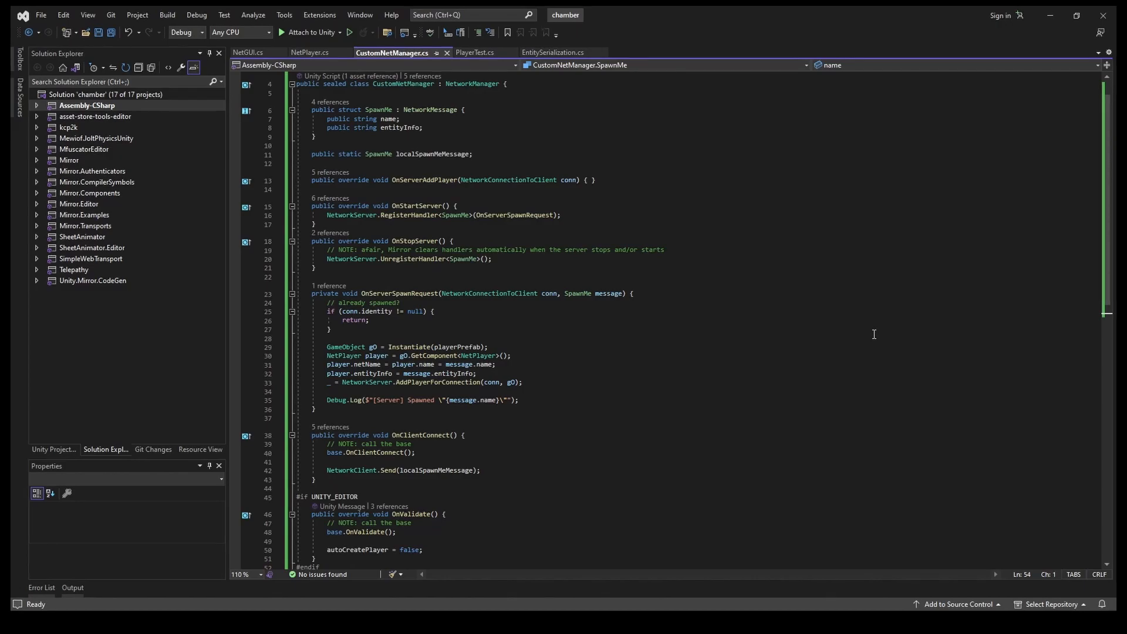
Walk through NetGUI's ApplyChanges, Start, LateUpdate and OnGUI that build the local spawn message
left_click(243, 53)
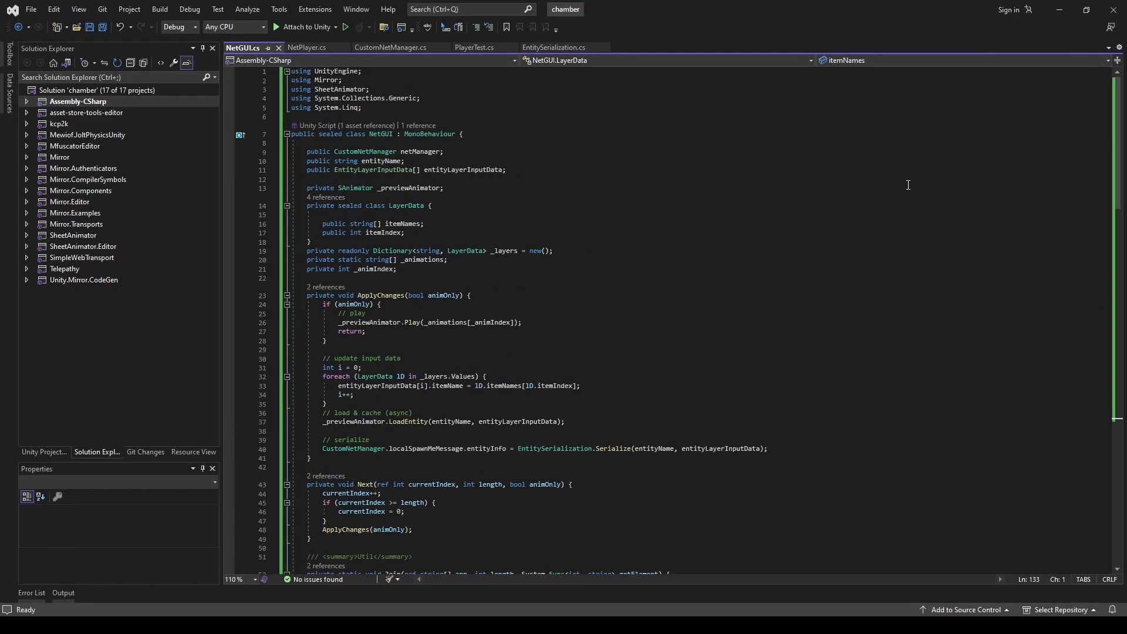
scroll("down", 3)
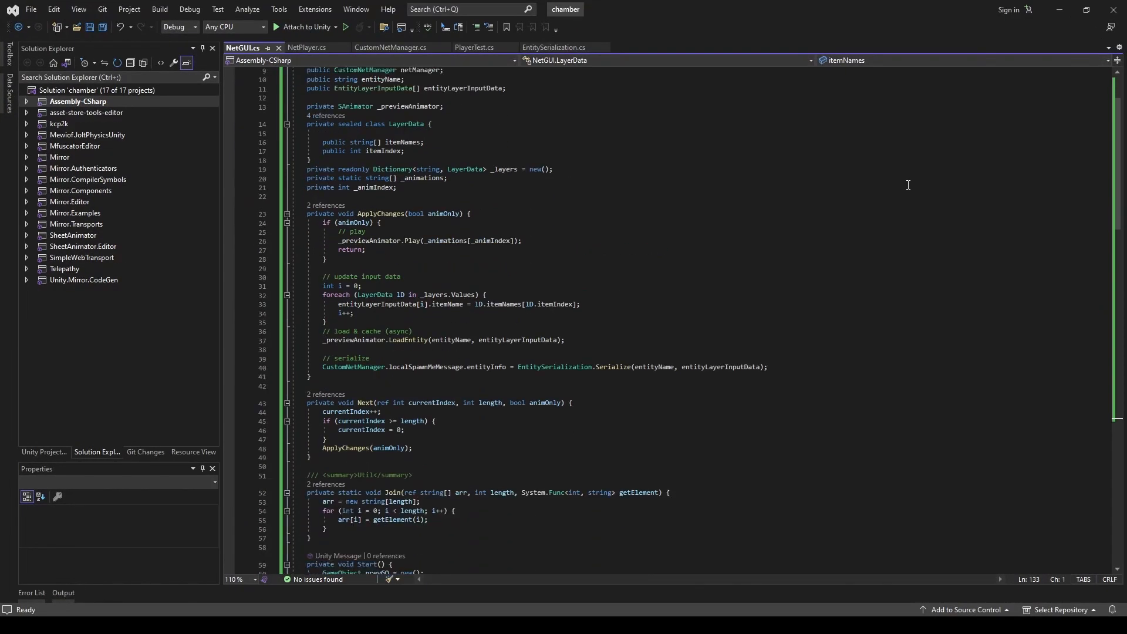
scroll("down", 3)
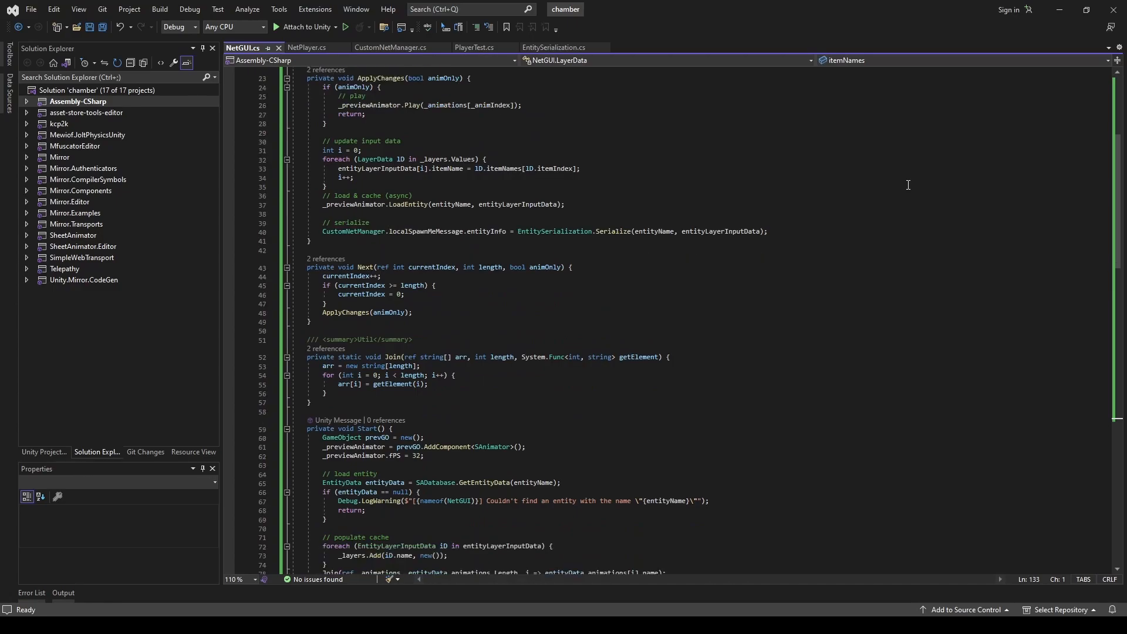
scroll("down", 3)
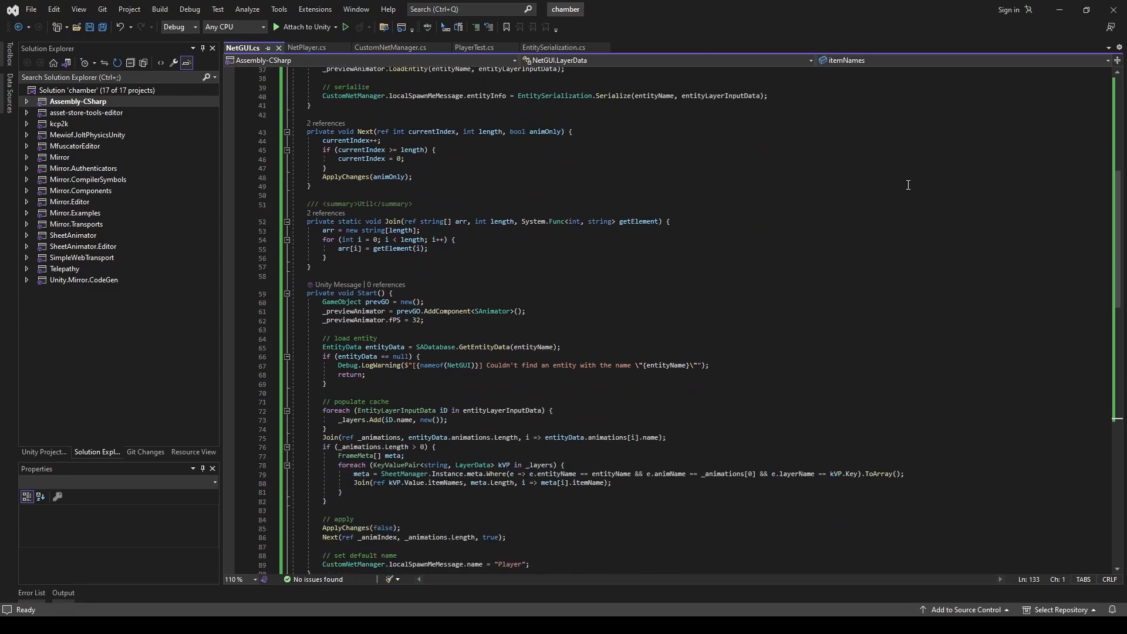
scroll("down", 3)
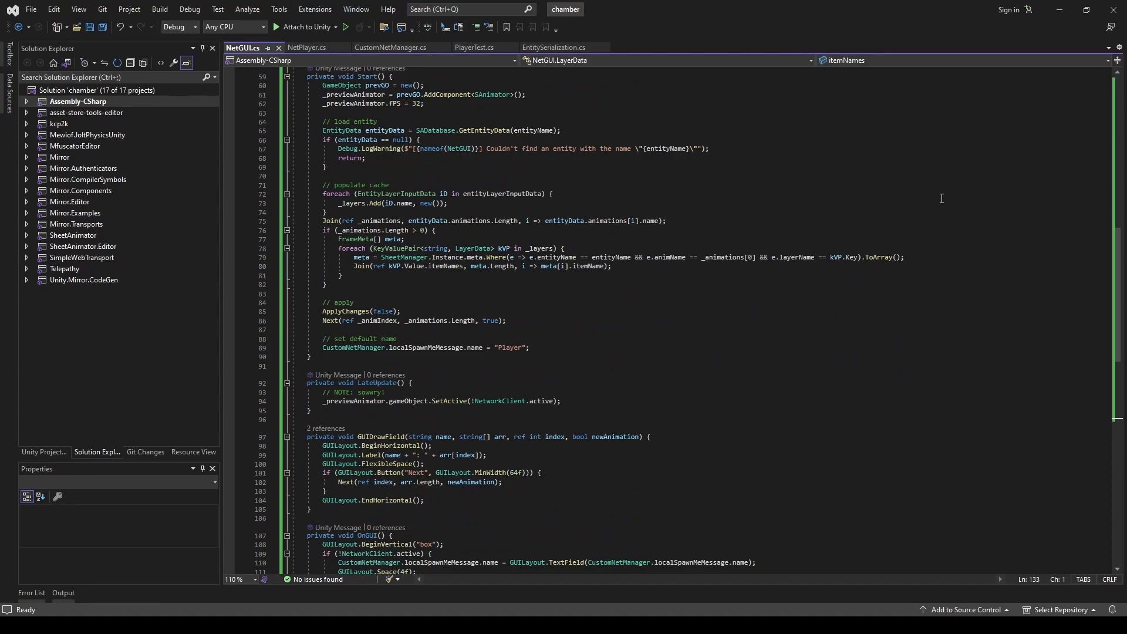
scroll("down", 3)
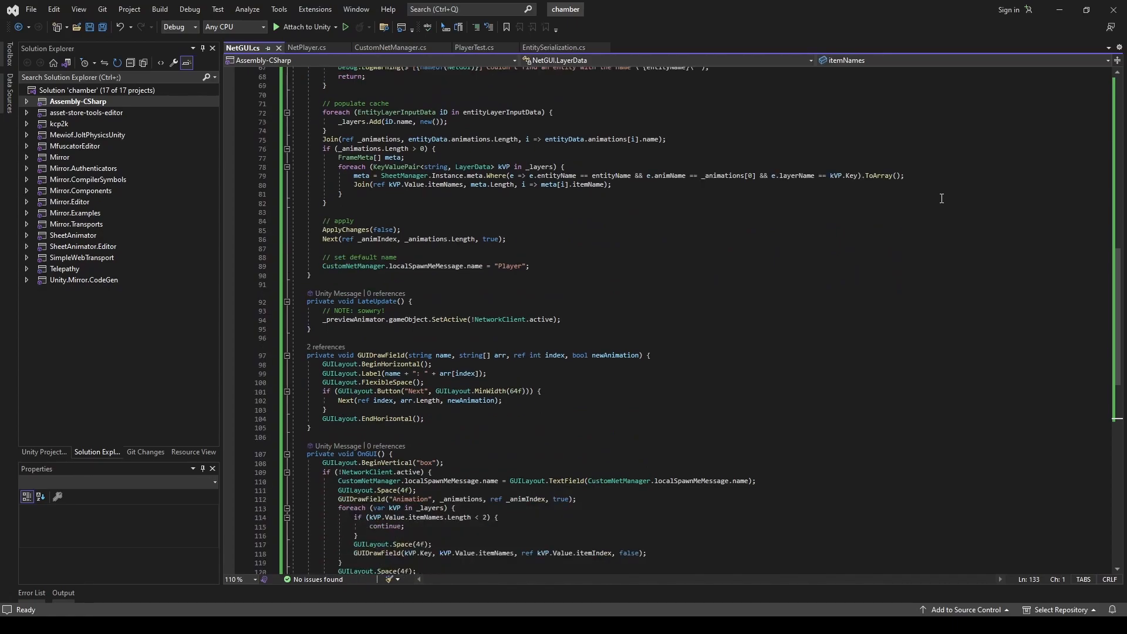
scroll("down", 3)
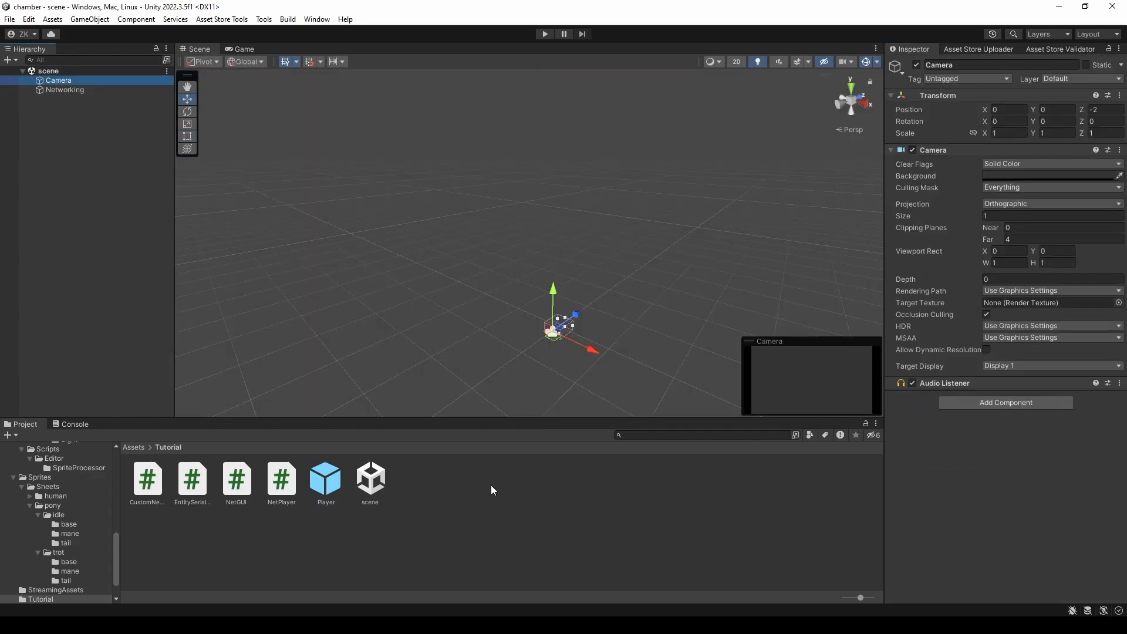
Select the Networking object and review its Custom Net Manager and Kcp Transport settings
left_click(64, 89)
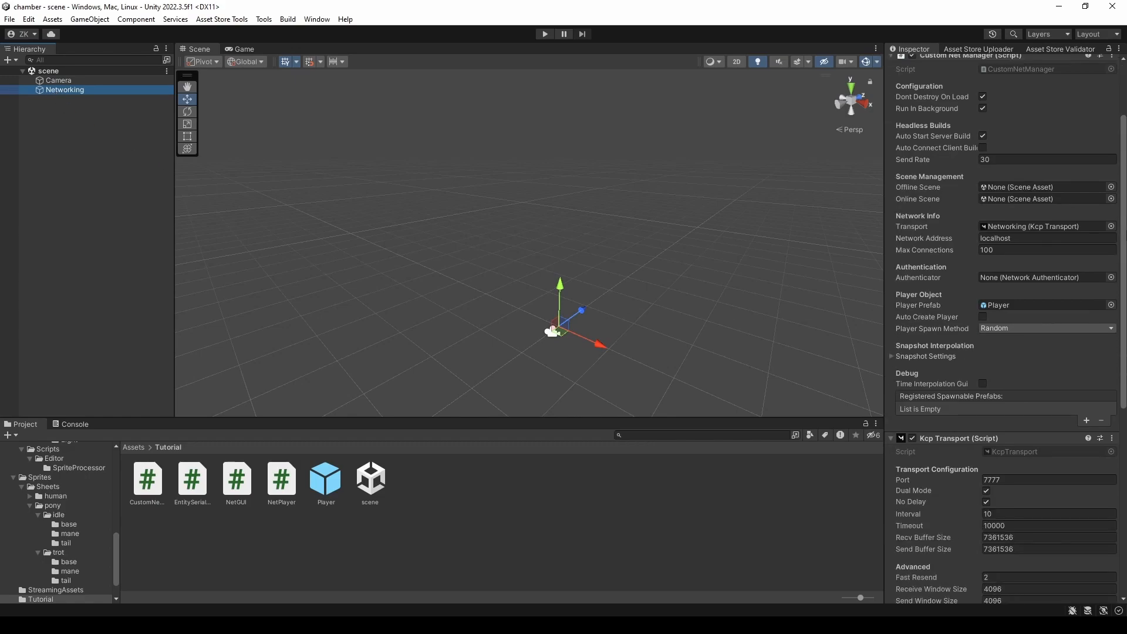
scroll("down", 3)
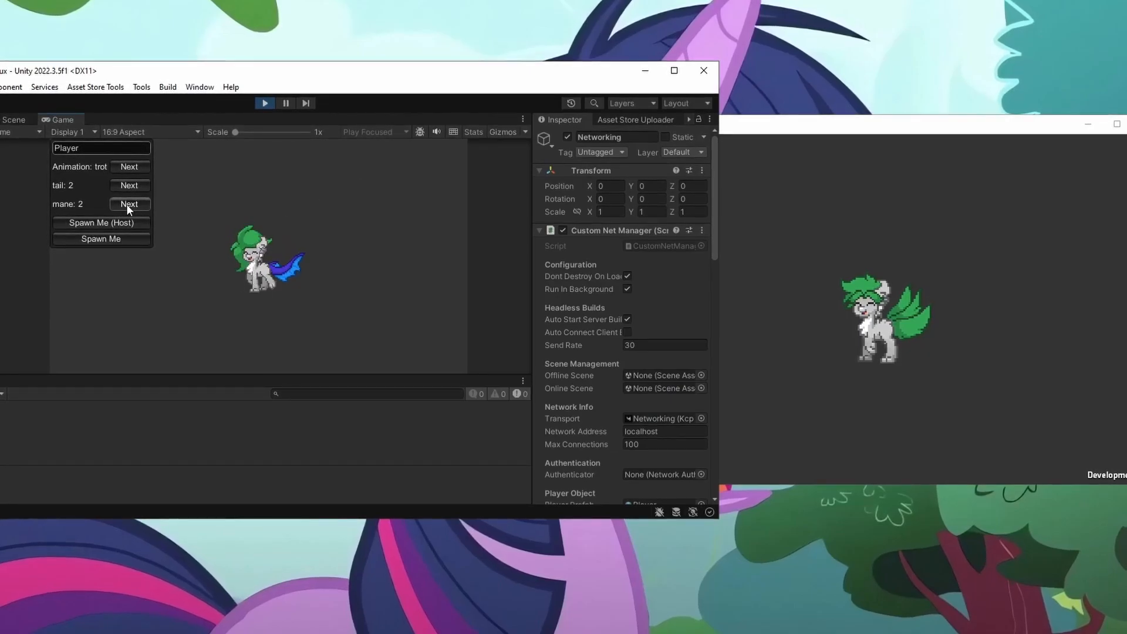
Cycle the host's mane, then name the build's player Mewiof, change its tail and spawn it as a client
left_click(101, 223)
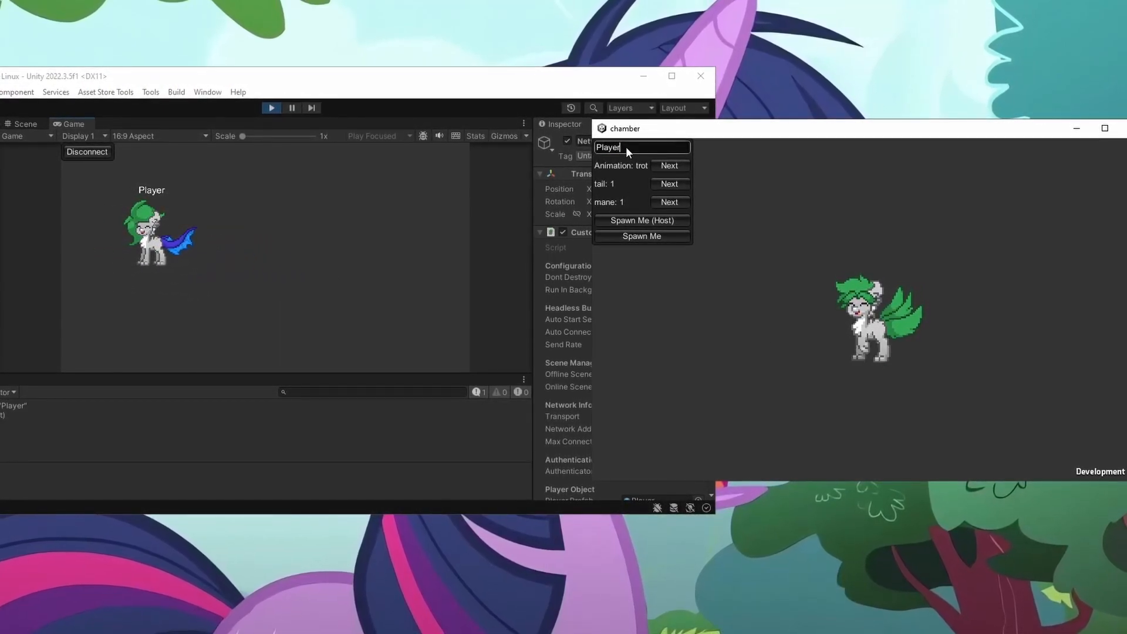
type("Mewiof")
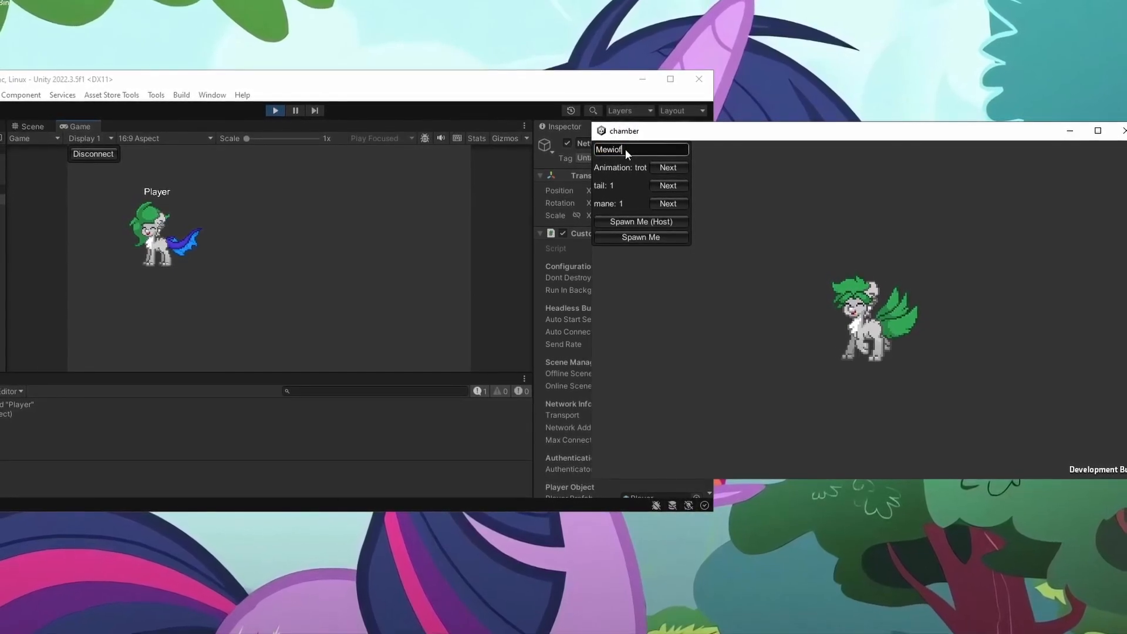
left_click(667, 205)
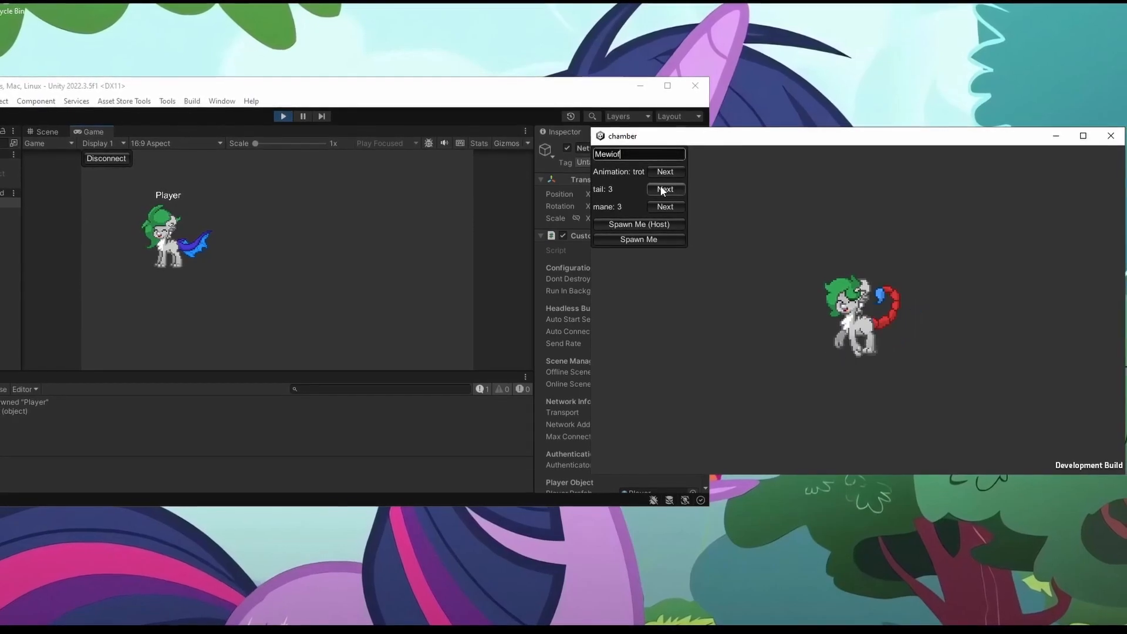
left_click(638, 239)
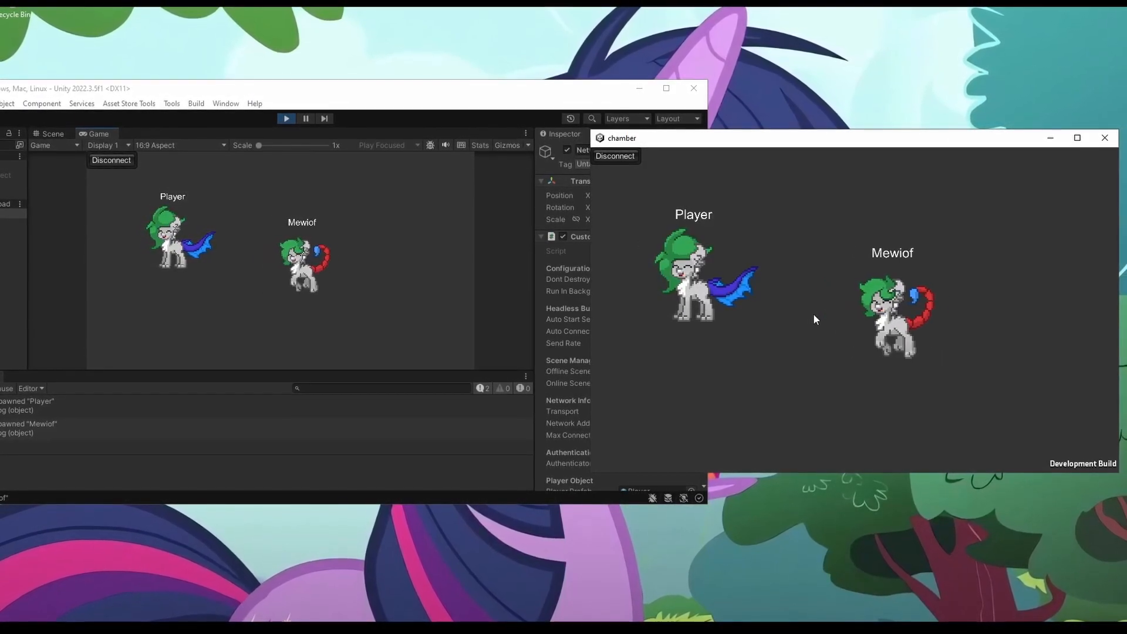